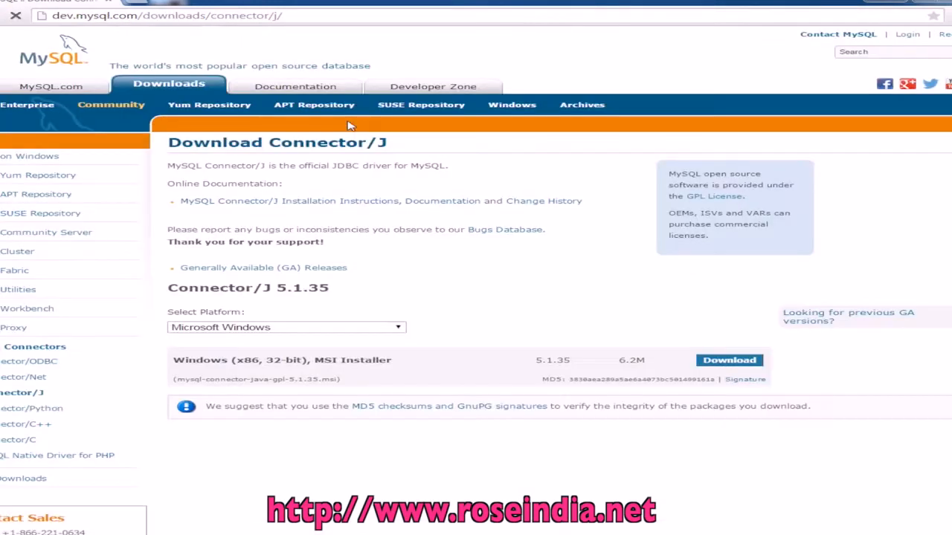
# Set the Connector/J 5.1.35 platform dropdown to Platform Independent to reveal TAR and ZIP downloads.
pyautogui.click(263, 268)
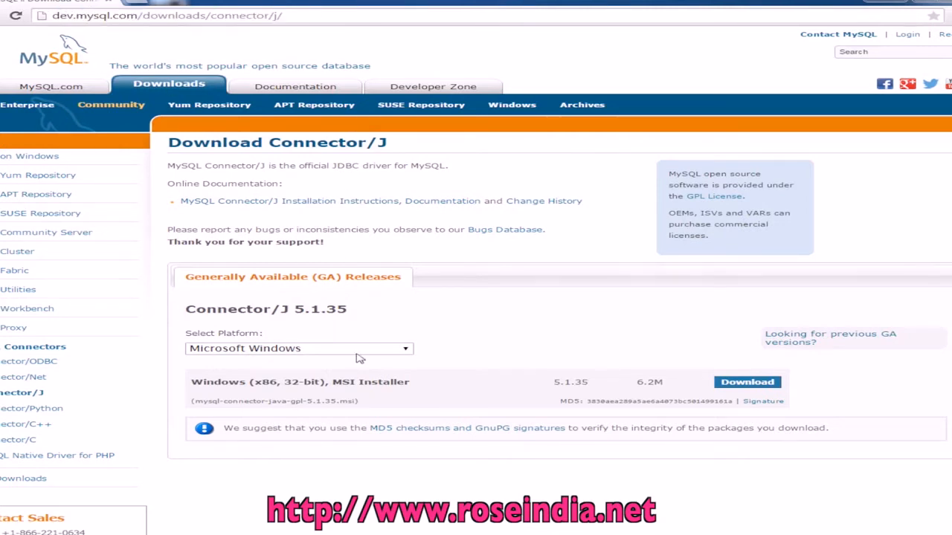
pyautogui.click(298, 348)
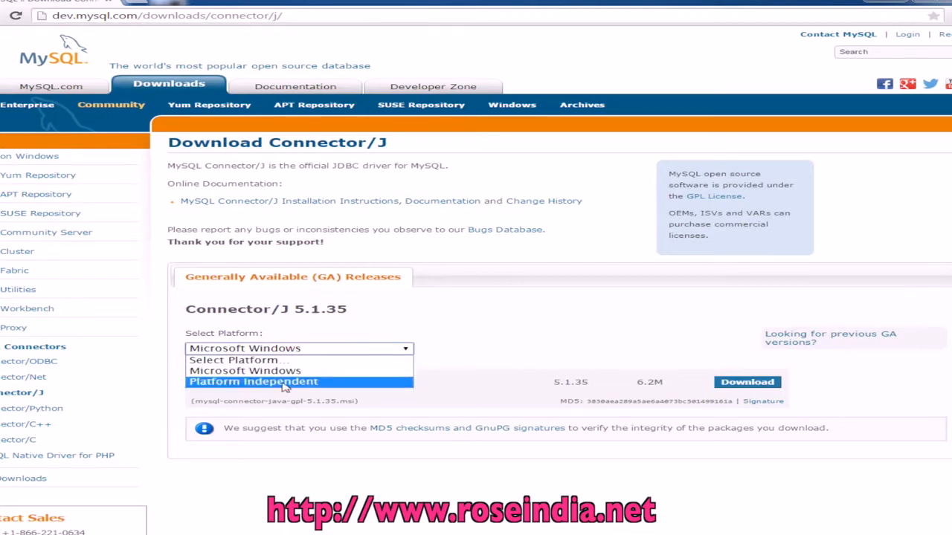
pyautogui.click(253, 382)
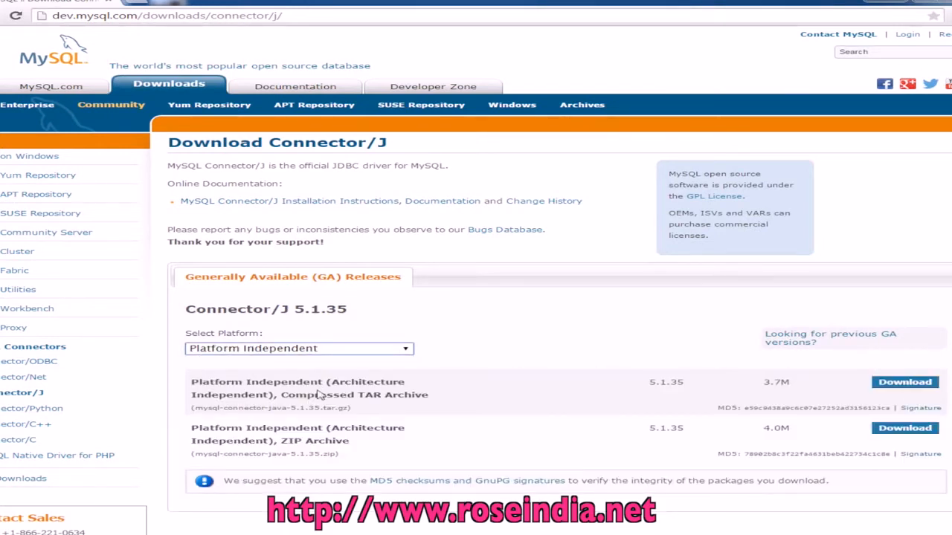
pyautogui.scroll(-3)
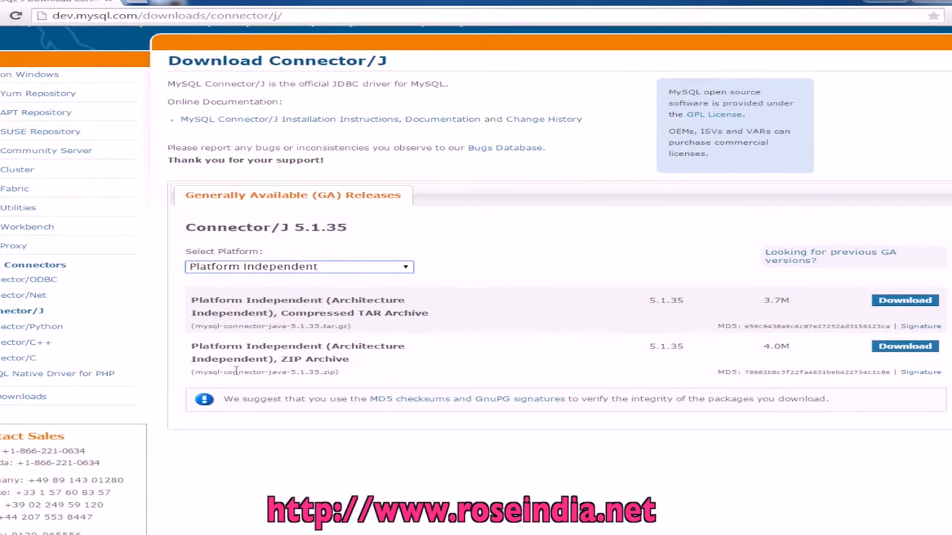
pyautogui.moveTo(272, 364)
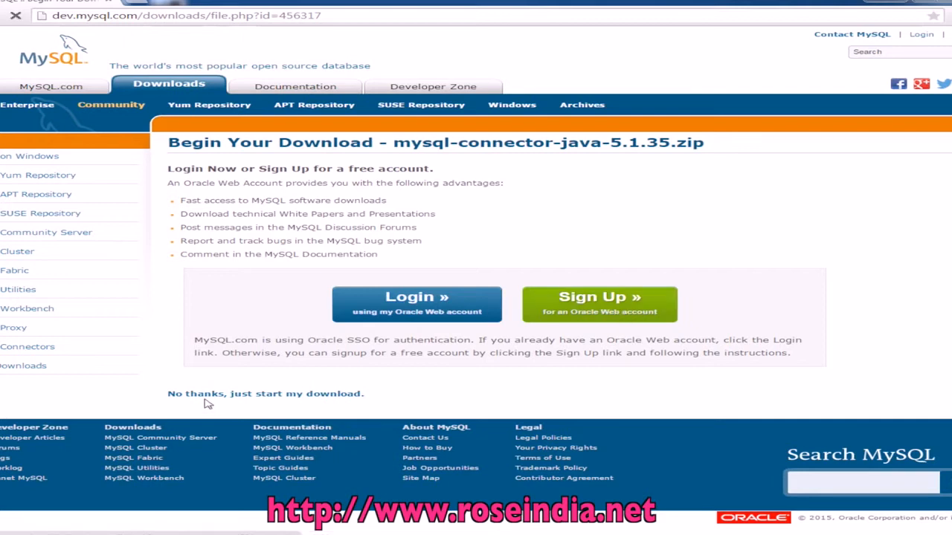
# Download mysql-connector-java-5.1.35.zip via 'No thanks, just start my download' and check downloads.
pyautogui.click(264, 394)
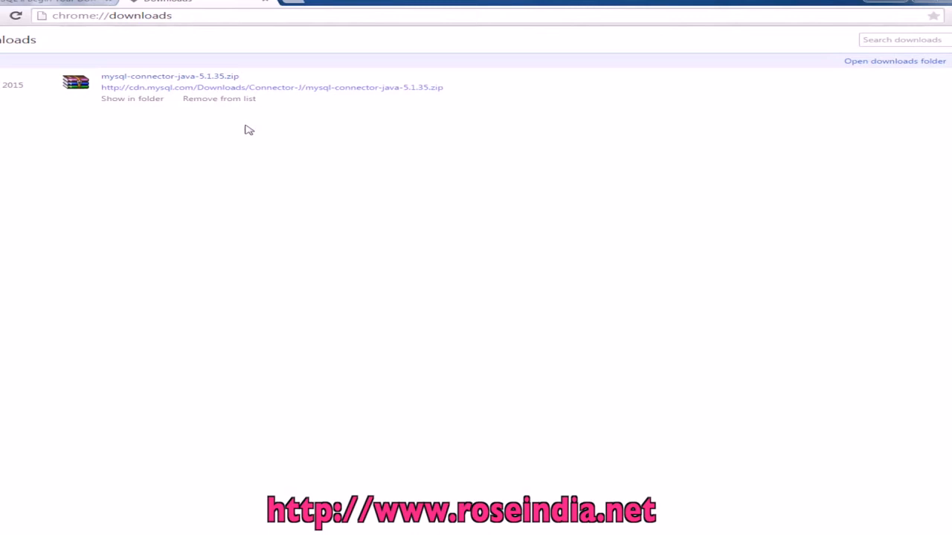
pyautogui.click(131, 98)
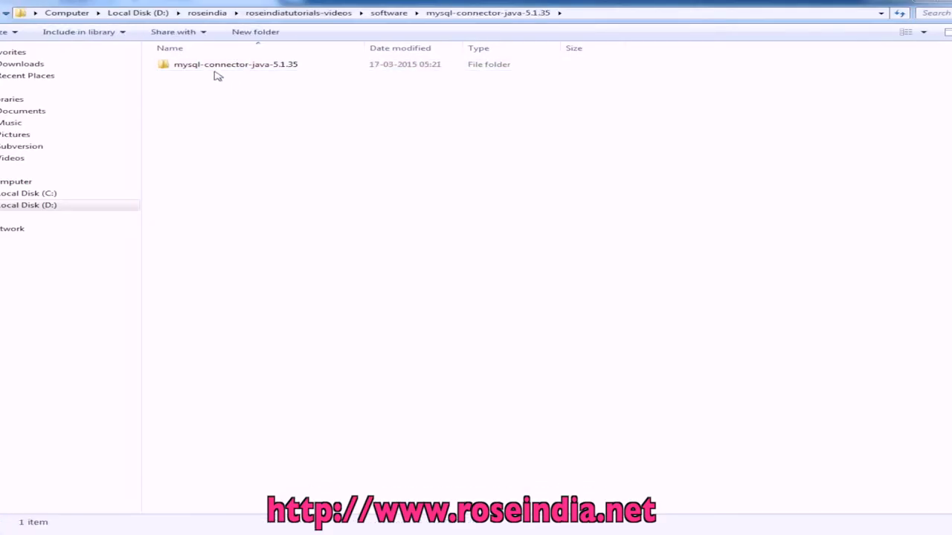
# Open the inner mysql-connector-java-5.1.35 folder and select mysql-connector-java-5.1.35-bin.jar.
pyautogui.doubleClick(236, 64)
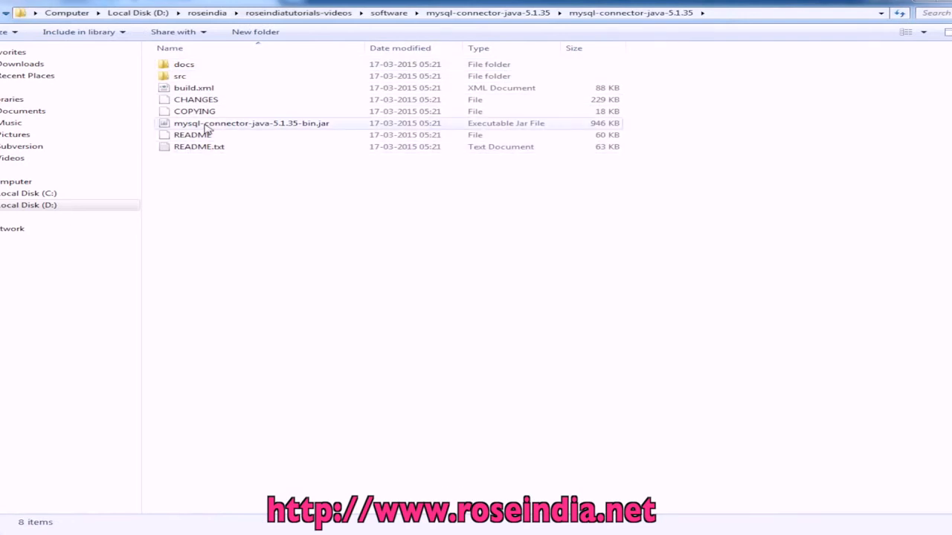
pyautogui.click(251, 123)
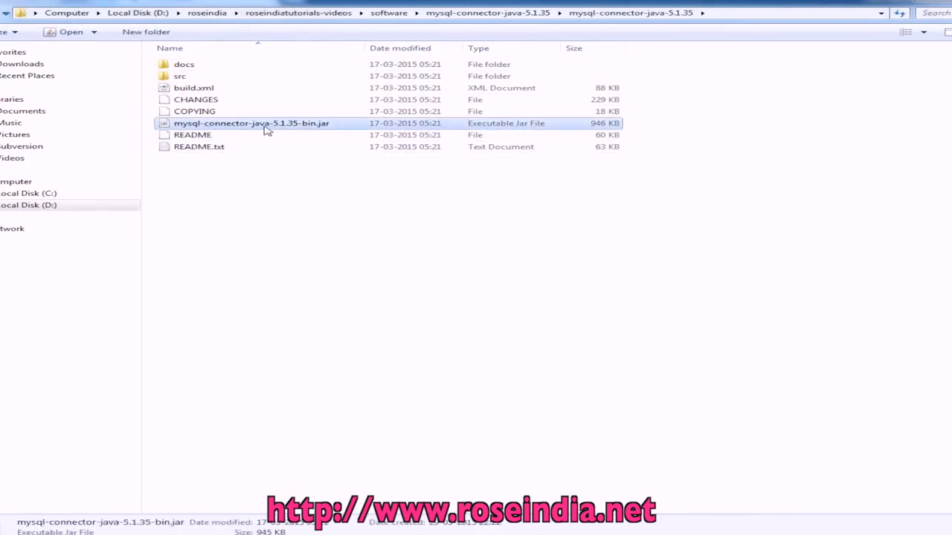
pyautogui.moveTo(325, 126)
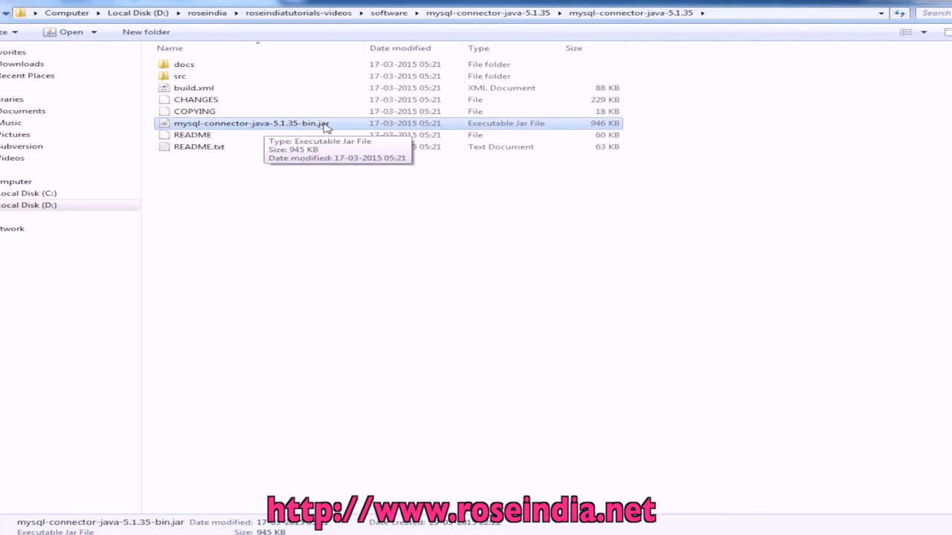
pyautogui.moveTo(302, 228)
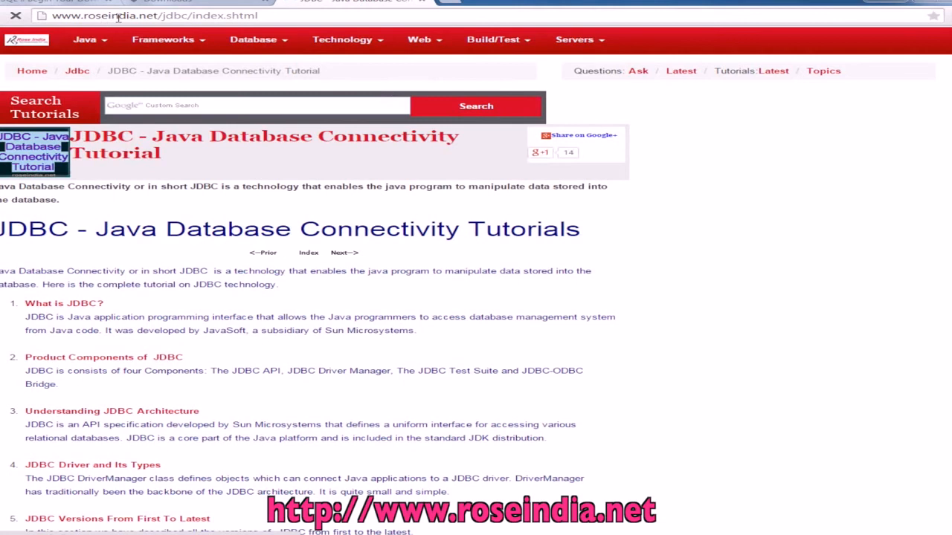
pyautogui.moveTo(233, 15)
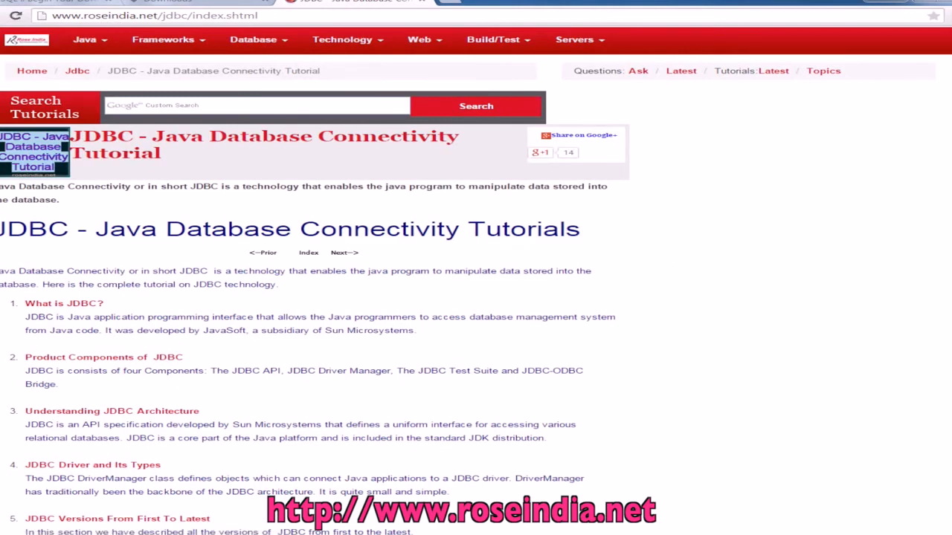
# Scroll the roseindia.net JDBC tutorial index down to the JDBC Examples with MySQL section.
pyautogui.scroll(-3)
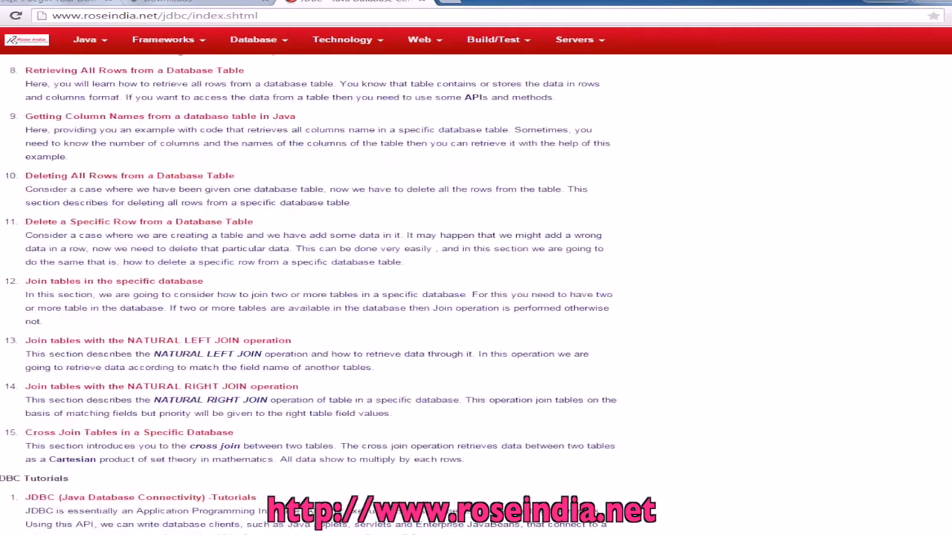
pyautogui.scroll(-3)
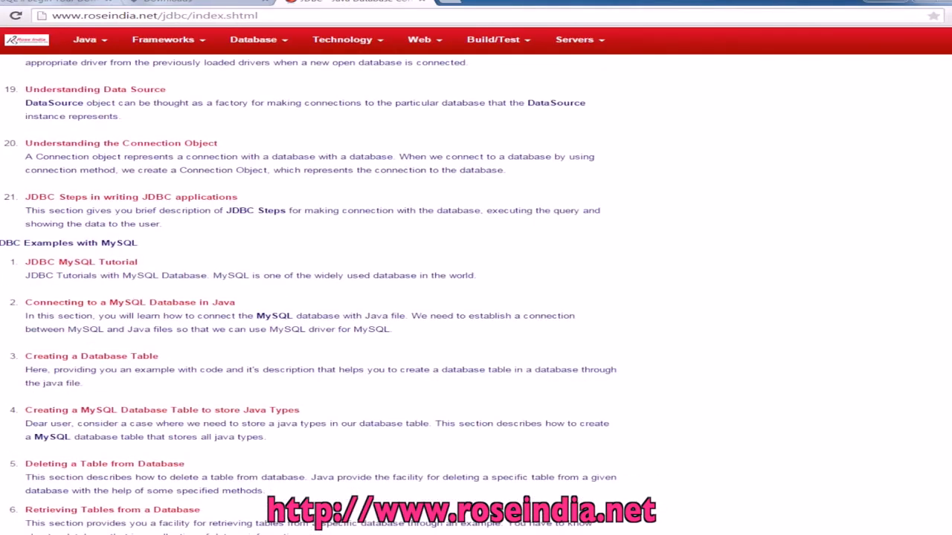